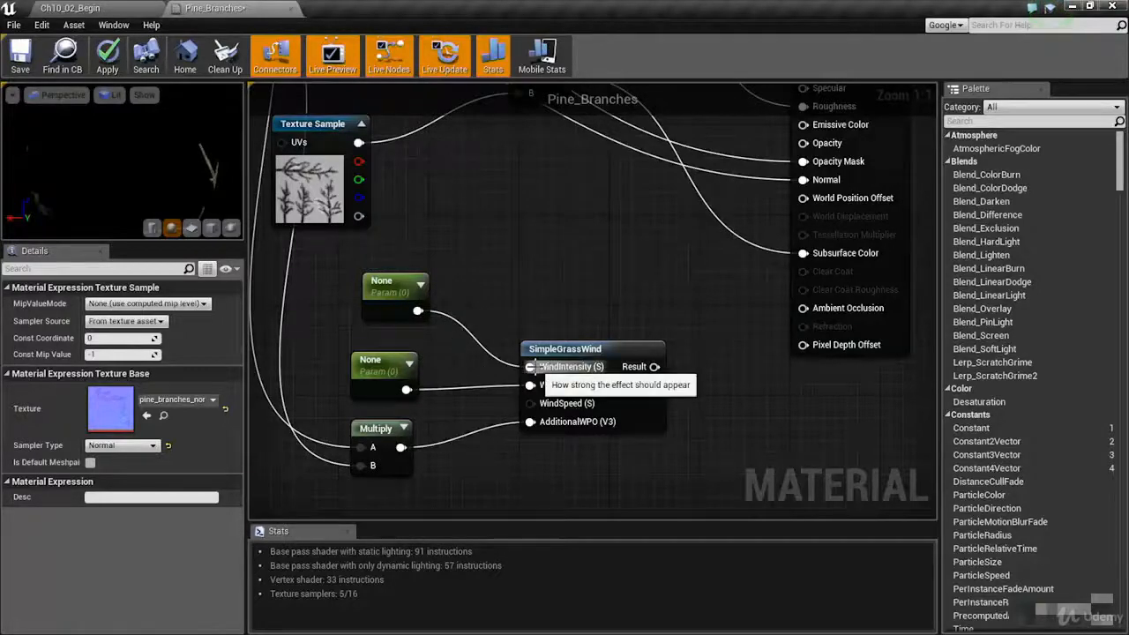
click(565, 349)
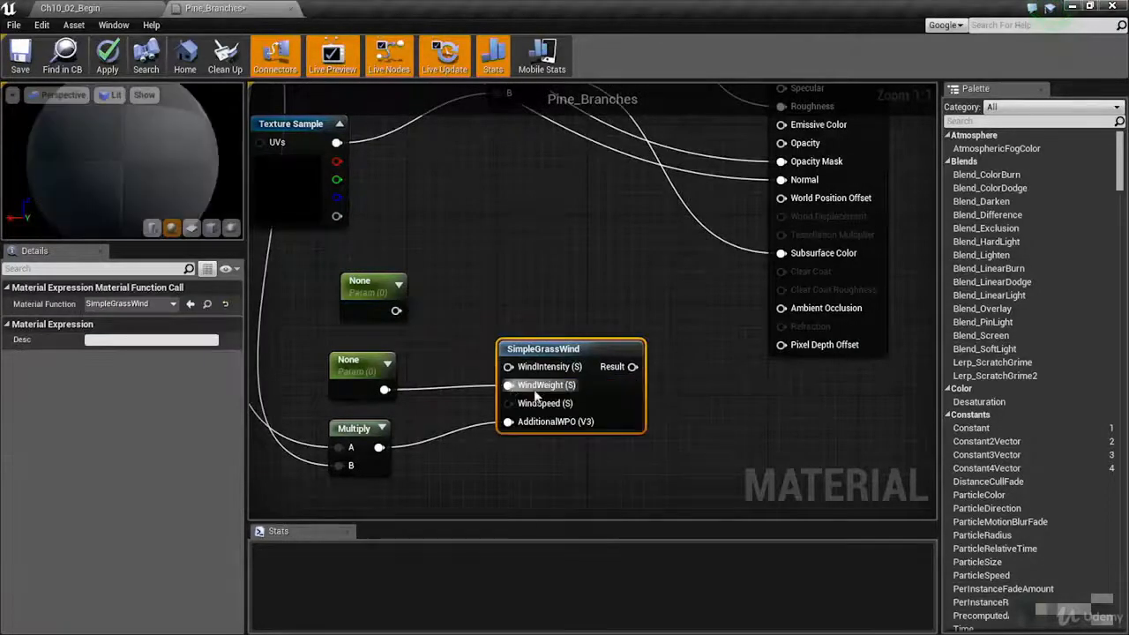